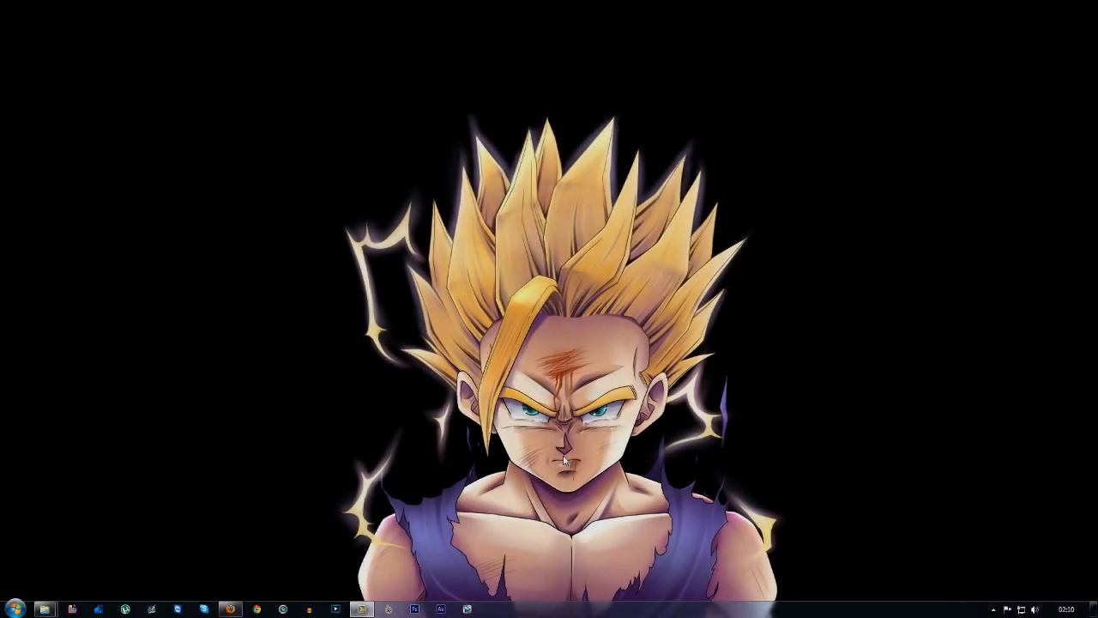
- Launch Vegas Pro 12 from the taskbar to get an empty untitled project
{"action": "left_click", "coordinate": [466, 609]}
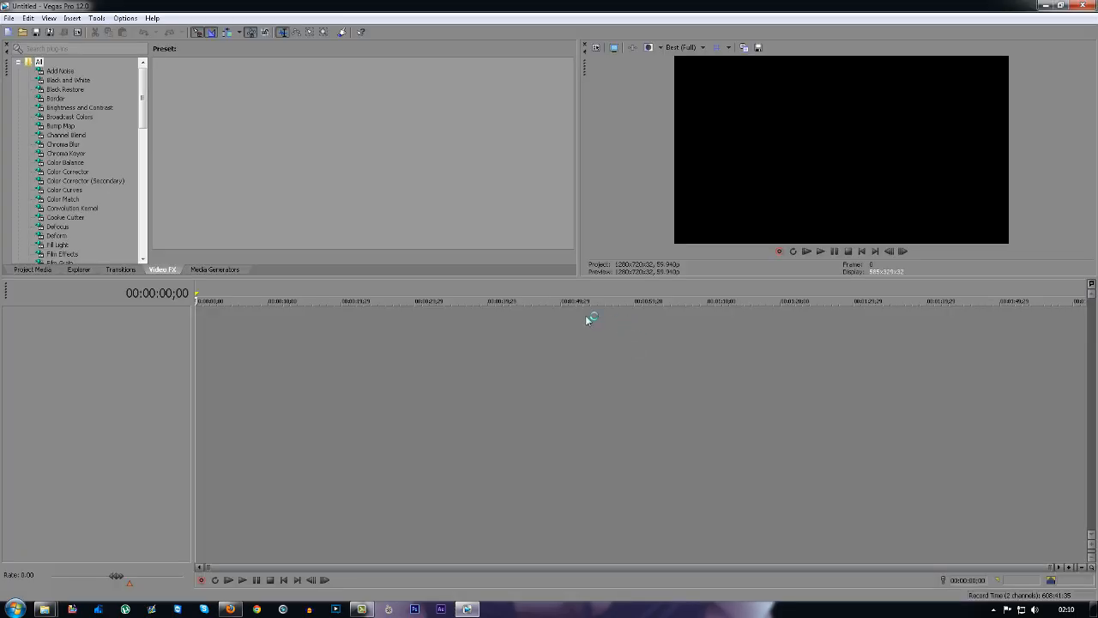
{"action": "mouse_move", "coordinate": [649, 279]}
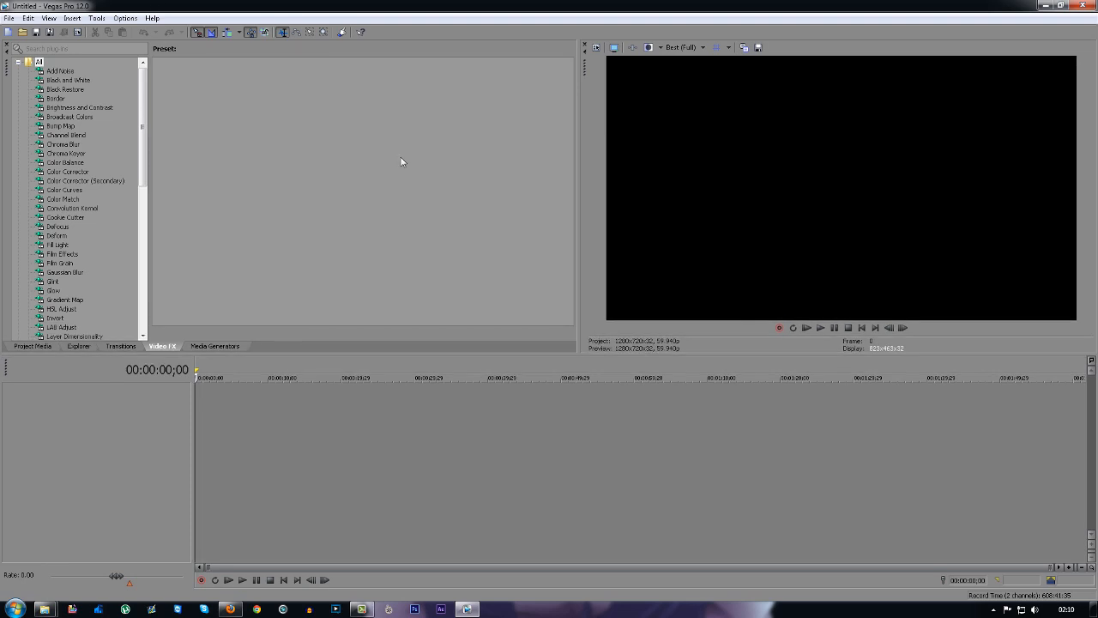
- Confirm the project video properties of 1280x720 at 29.970p for the gameplay clip
{"action": "left_click", "coordinate": [20, 32]}
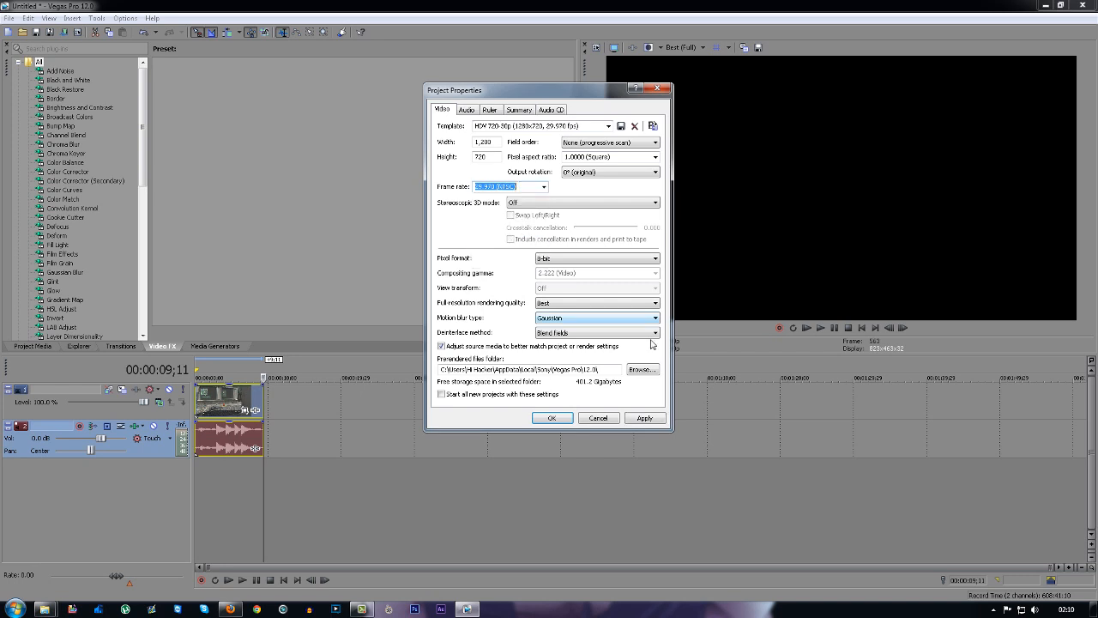
{"action": "left_click", "coordinate": [552, 418]}
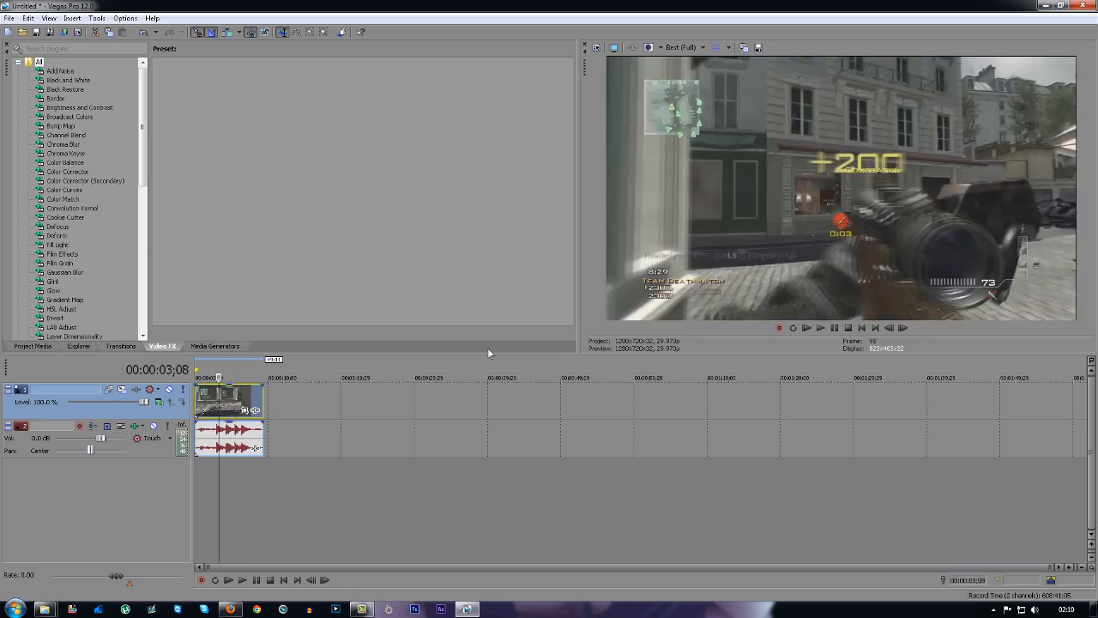
{"action": "mouse_move", "coordinate": [537, 354]}
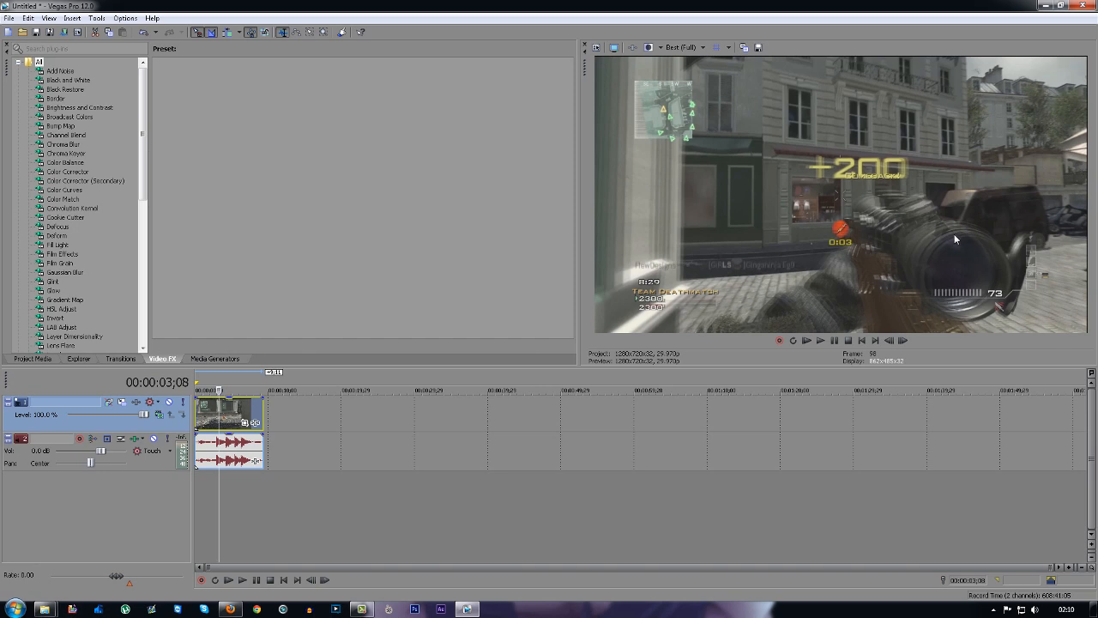
{"action": "mouse_move", "coordinate": [925, 244]}
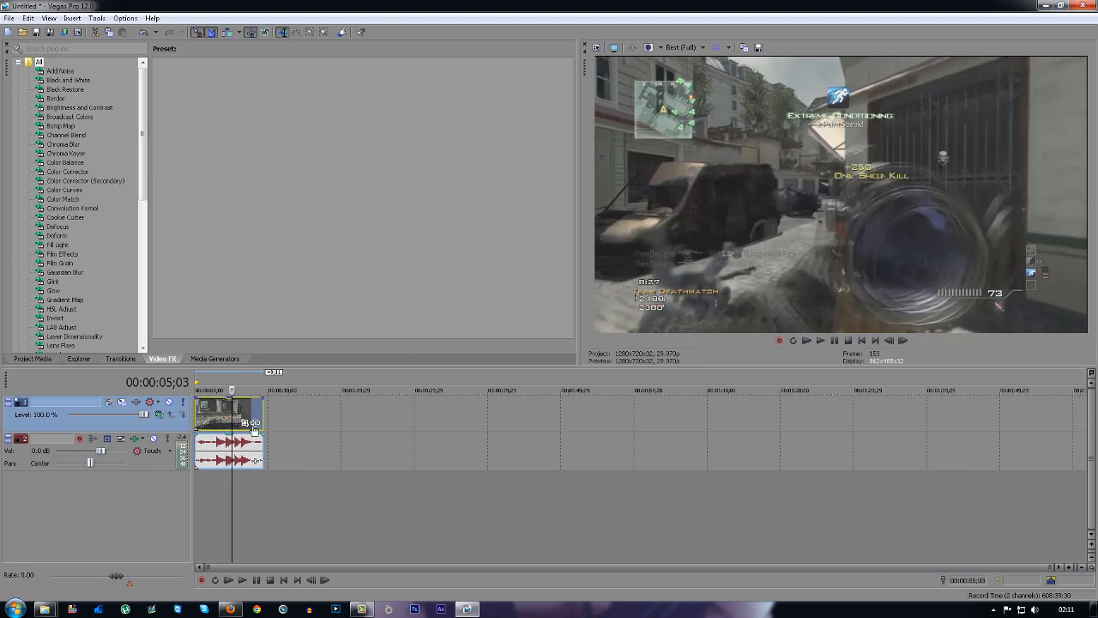
- Select Disable resample in the gameplay clip's event properties and confirm
{"action": "right_click", "coordinate": [227, 416]}
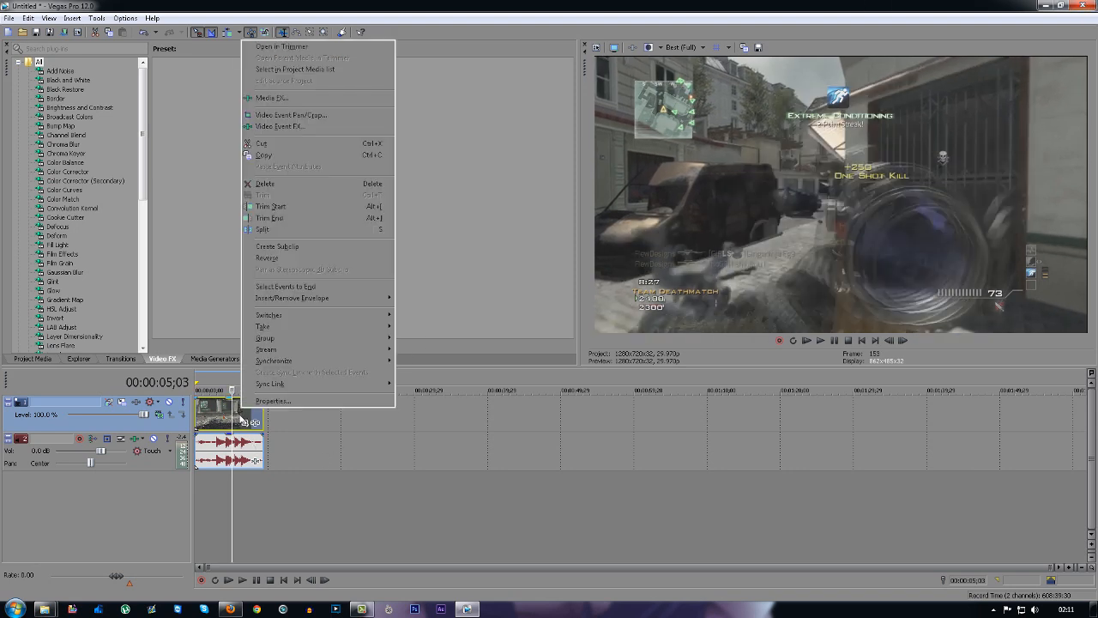
{"action": "left_click", "coordinate": [273, 401]}
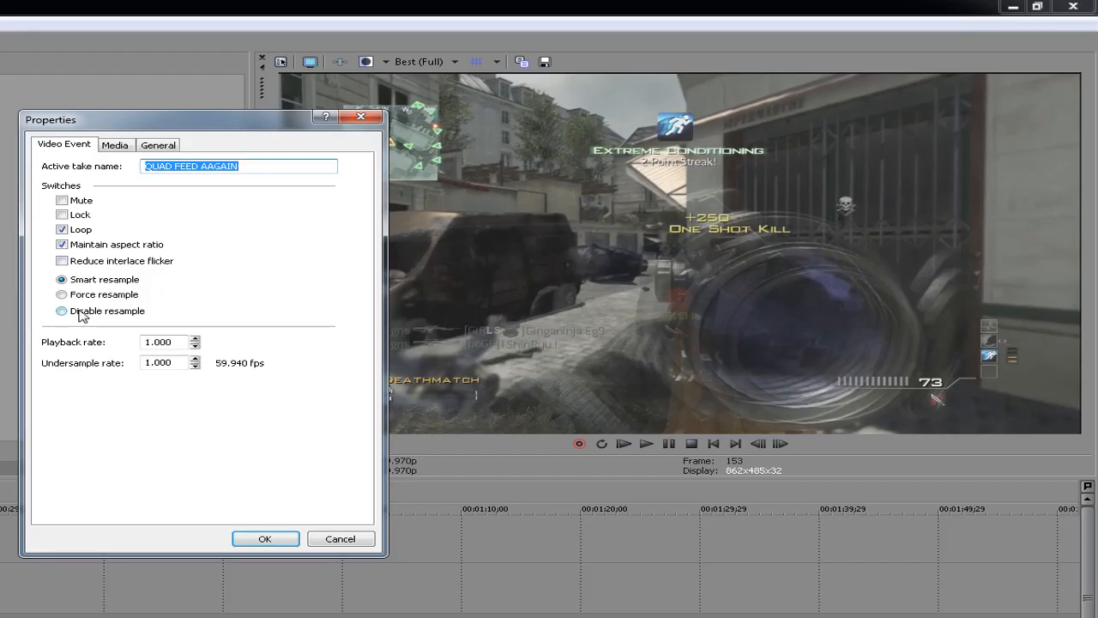
{"action": "left_click", "coordinate": [61, 311]}
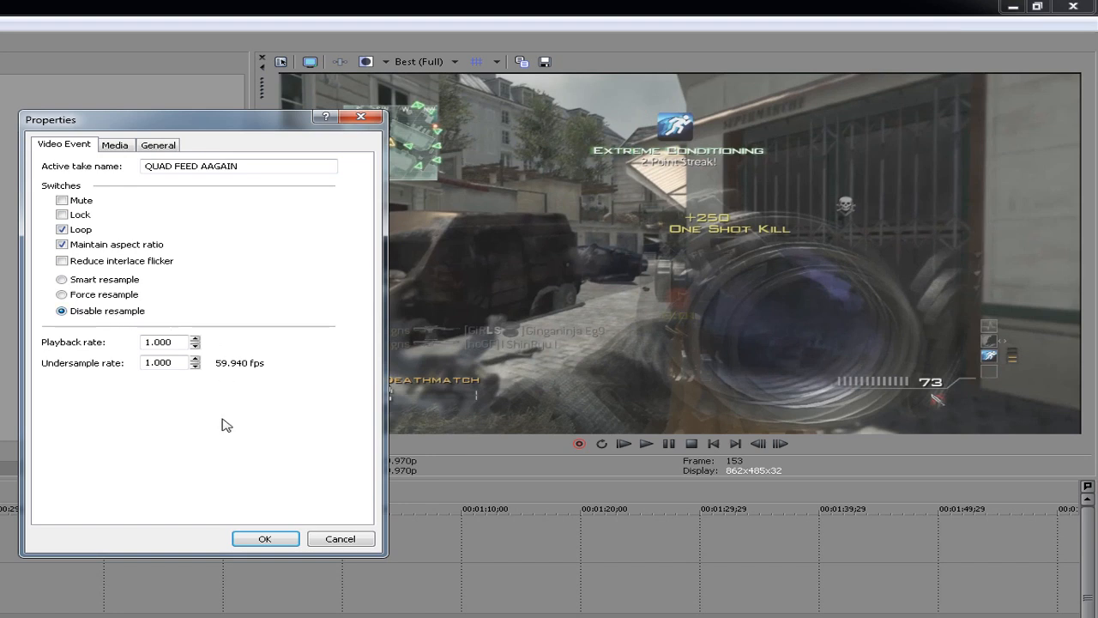
{"action": "left_click", "coordinate": [265, 538]}
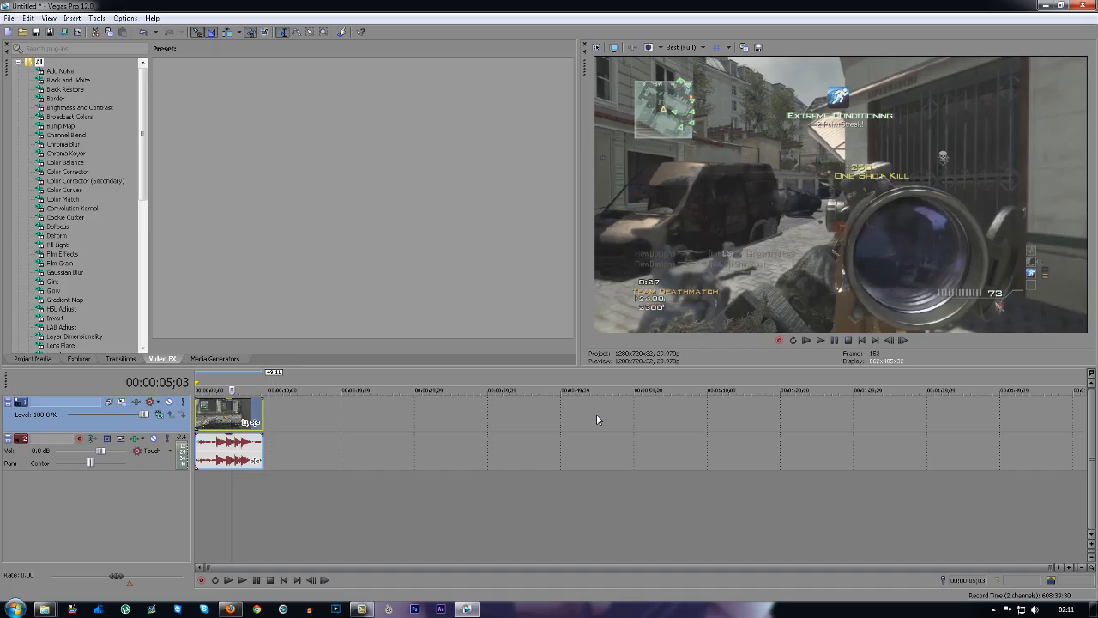